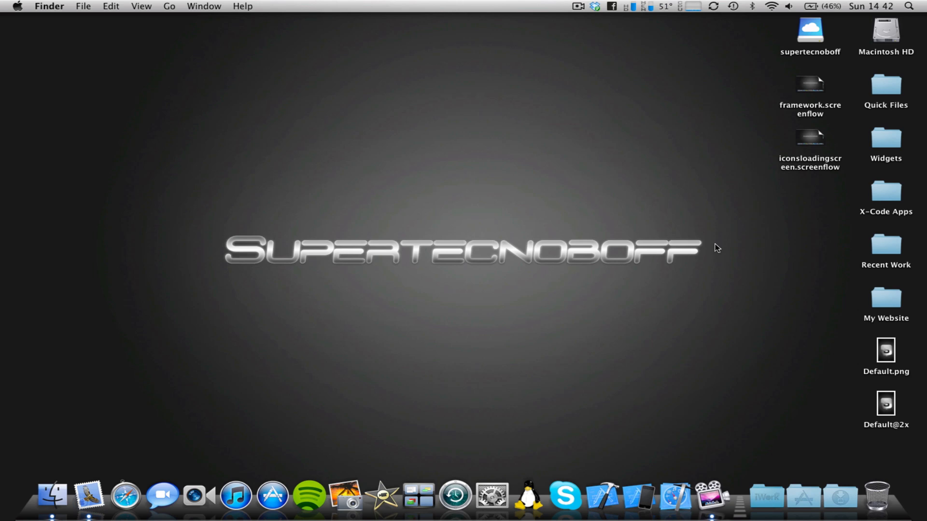
pyautogui.moveTo(804, 496)
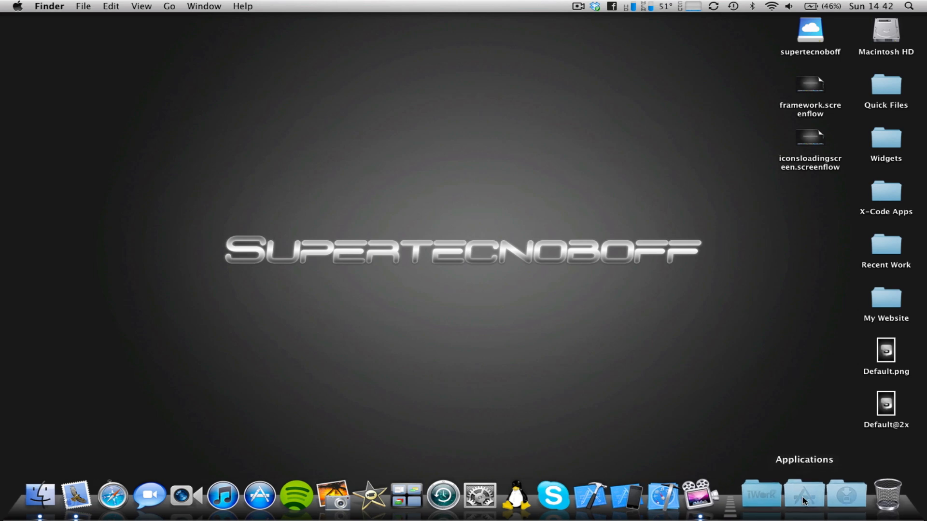
# Show the Applications folder contents from the Dock to pick an app to launch
pyautogui.click(803, 496)
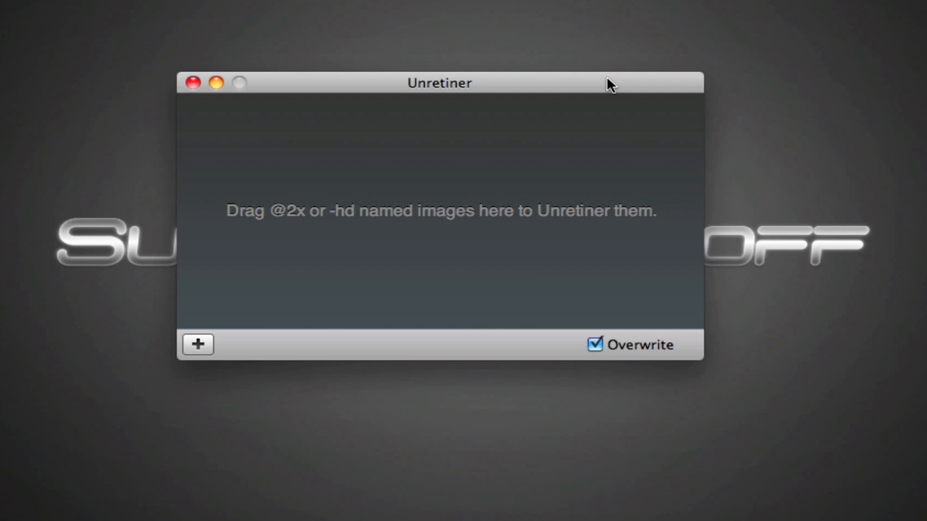
pyautogui.moveTo(696, 83)
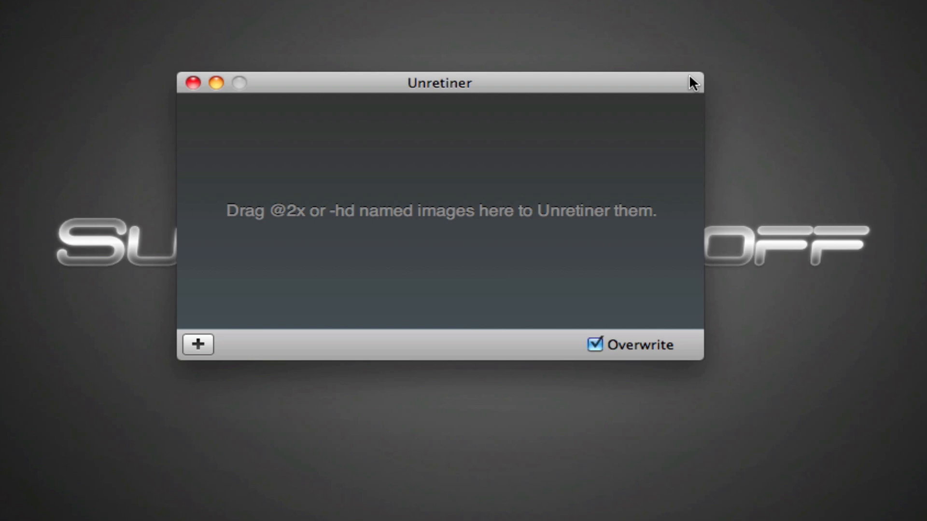
pyautogui.moveTo(679, 83)
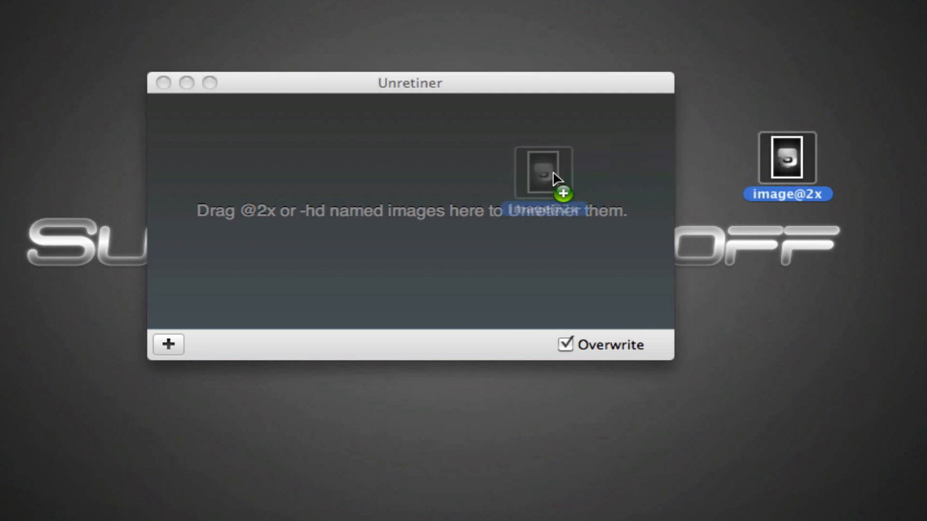
# Convert image@2x to a standard-resolution image.png exported to the Desktop
pyautogui.click(167, 345)
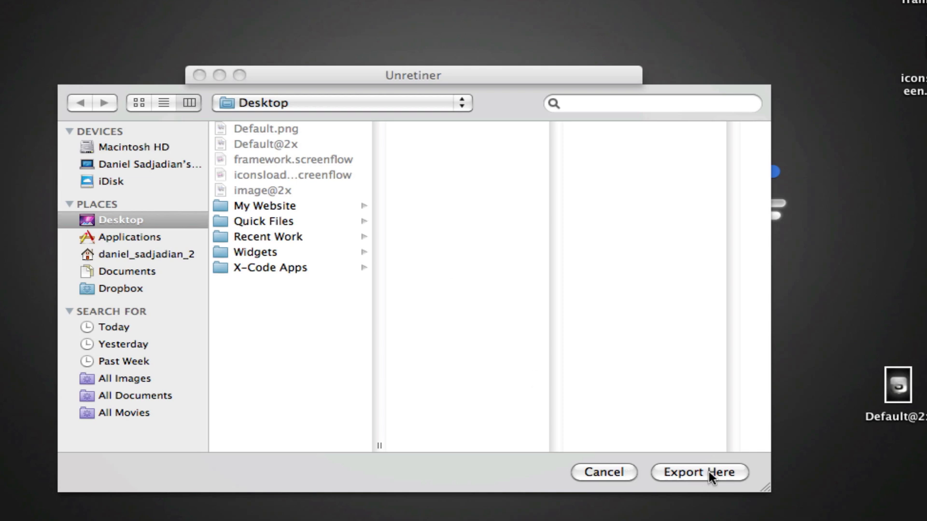
pyautogui.click(699, 472)
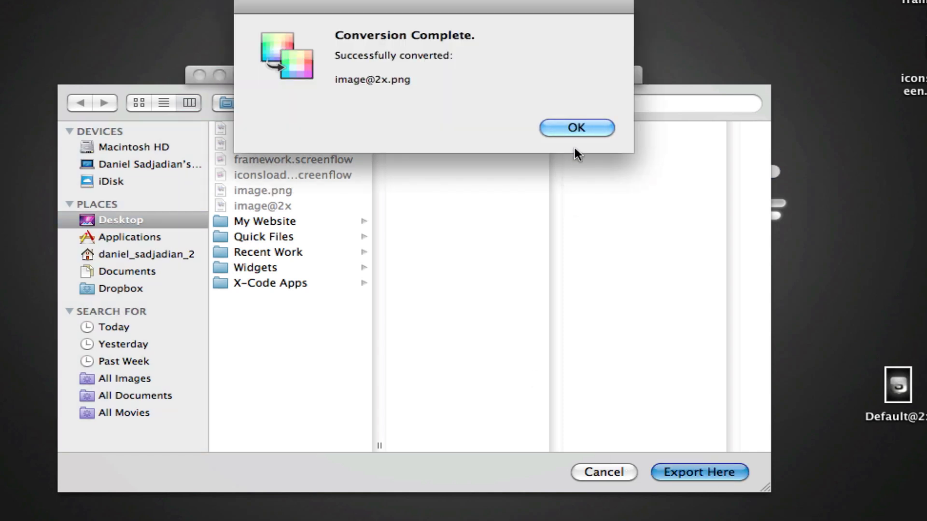
pyautogui.click(576, 127)
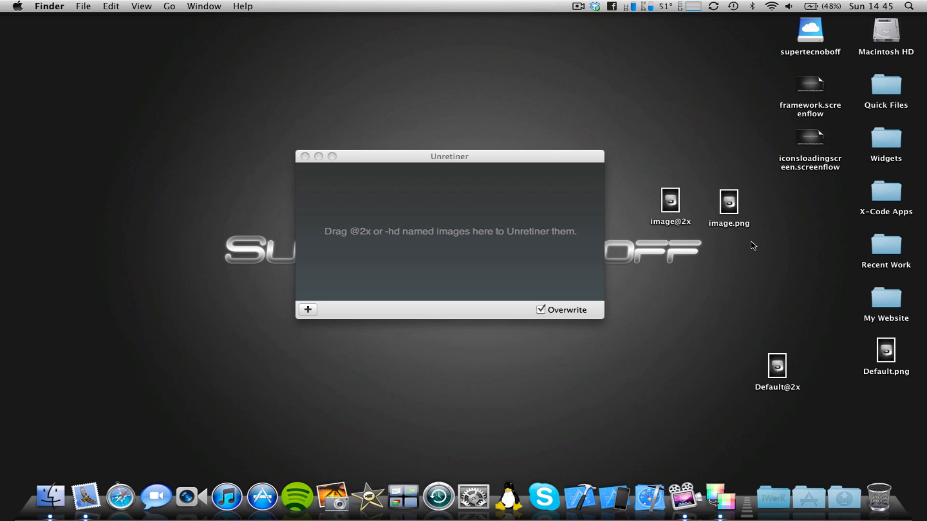
pyautogui.moveTo(453, 194)
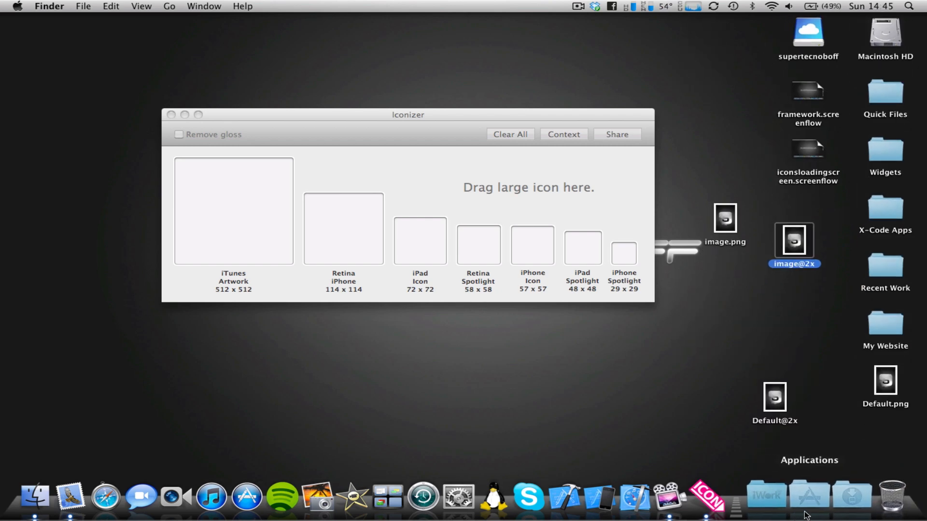
# Show the Applications folder again to launch Iconizer with its empty iOS icon slots
pyautogui.click(808, 495)
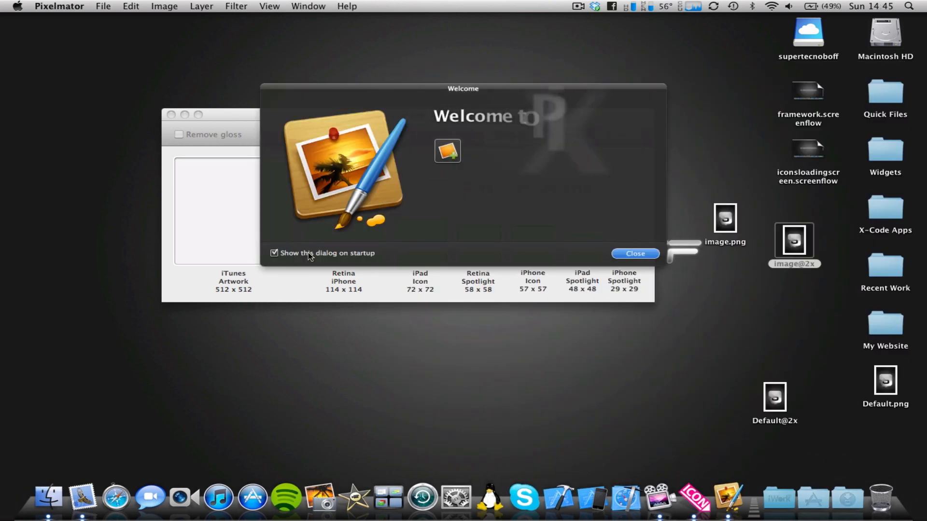
# Make a 200 pt white Apple-logo image and save it to the Desktop as icon.png, discarding the document
pyautogui.click(634, 253)
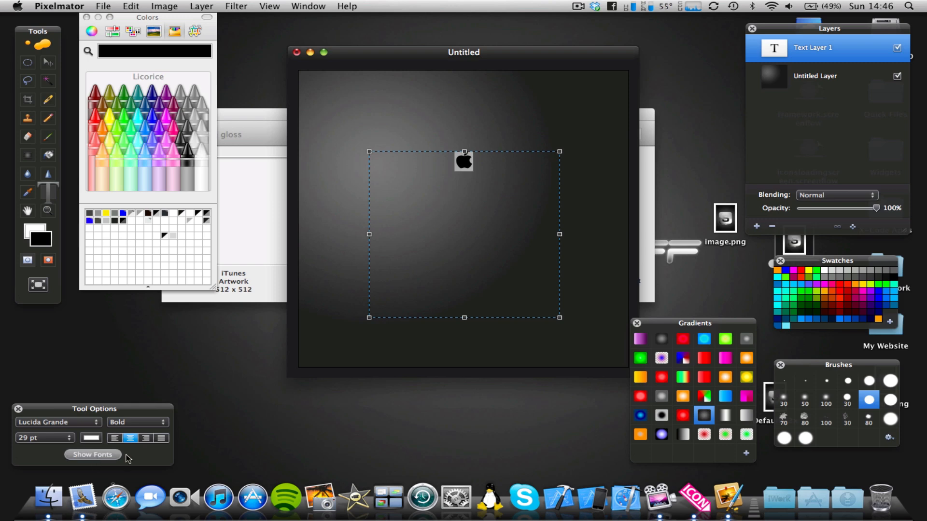
pyautogui.click(93, 455)
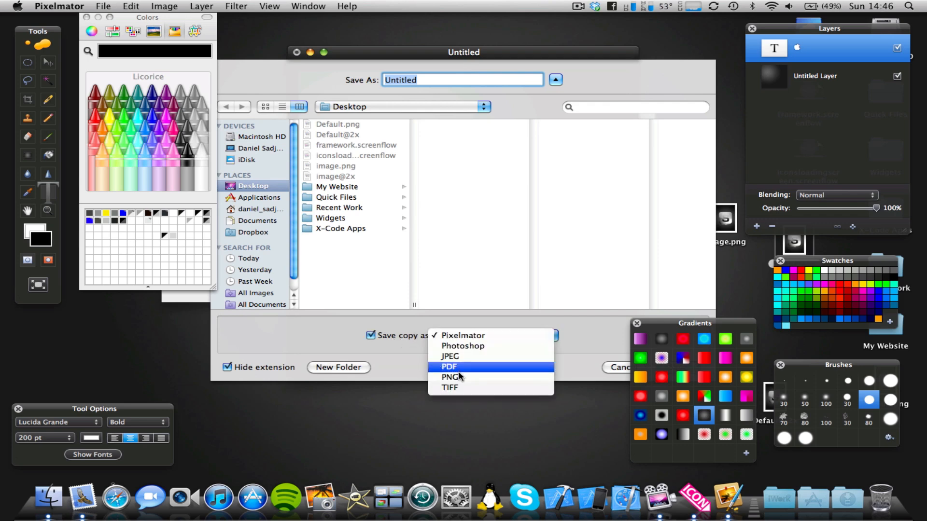
pyautogui.click(450, 378)
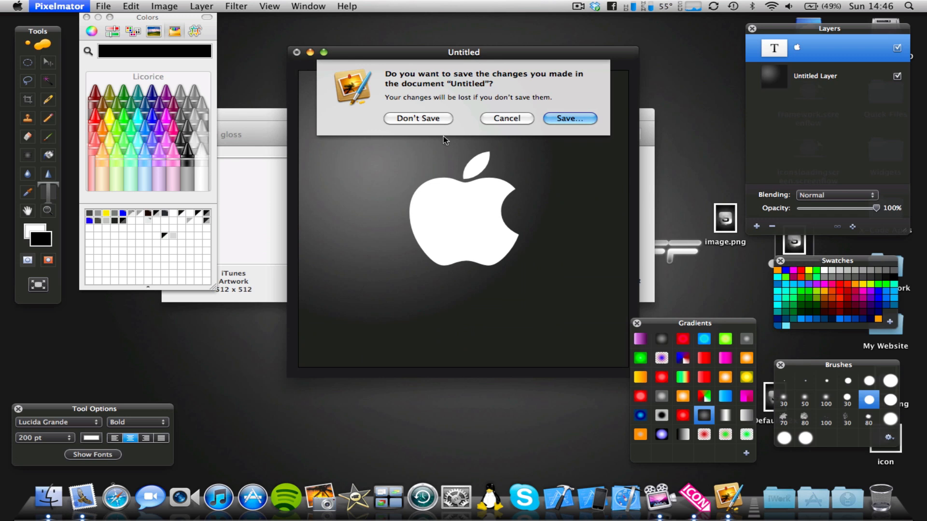
pyautogui.click(417, 117)
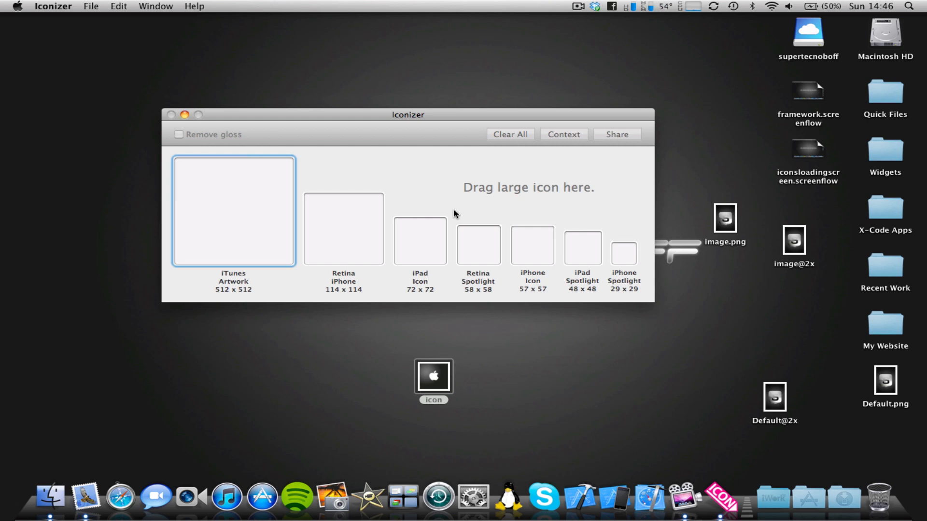
pyautogui.moveTo(444, 348)
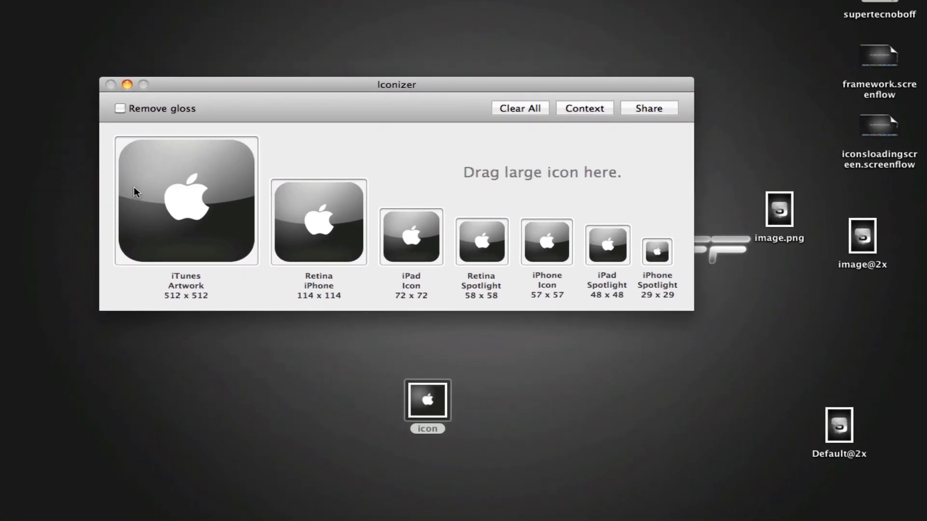
pyautogui.moveTo(134, 298)
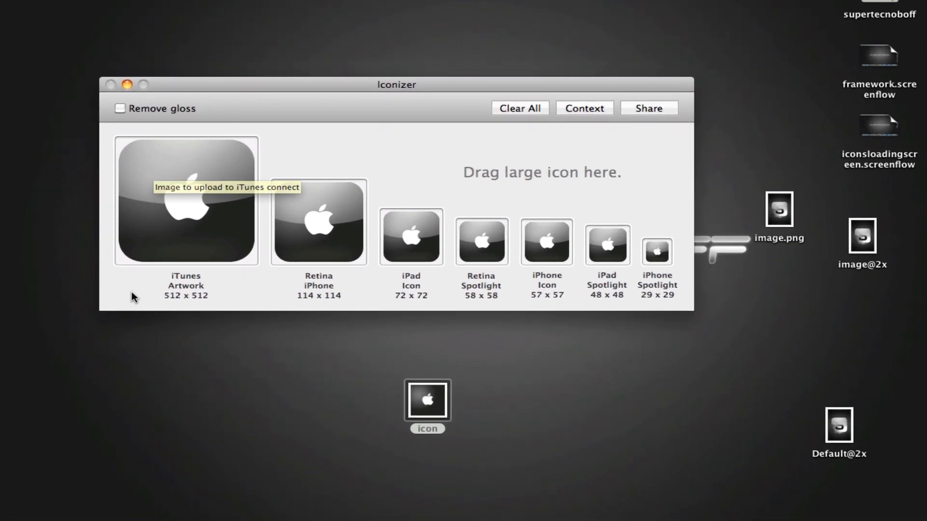
pyautogui.moveTo(245, 267)
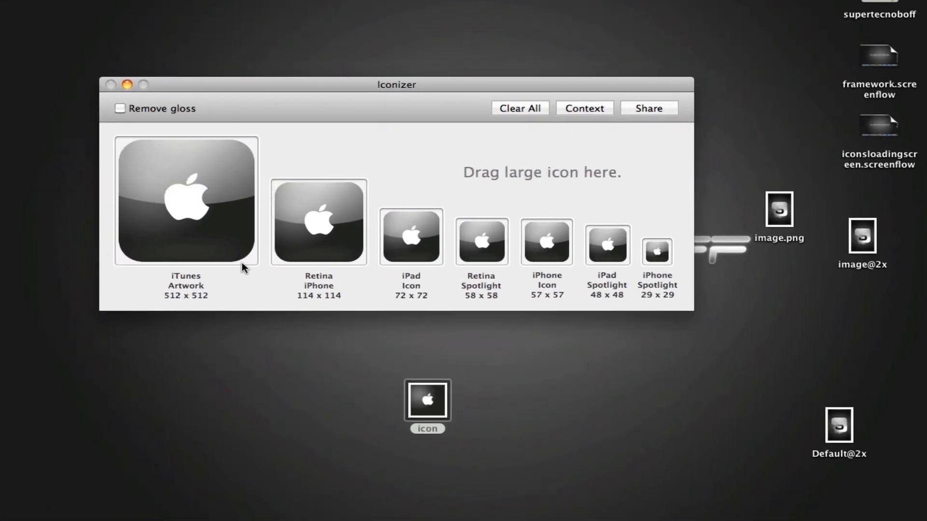
pyautogui.moveTo(243, 267)
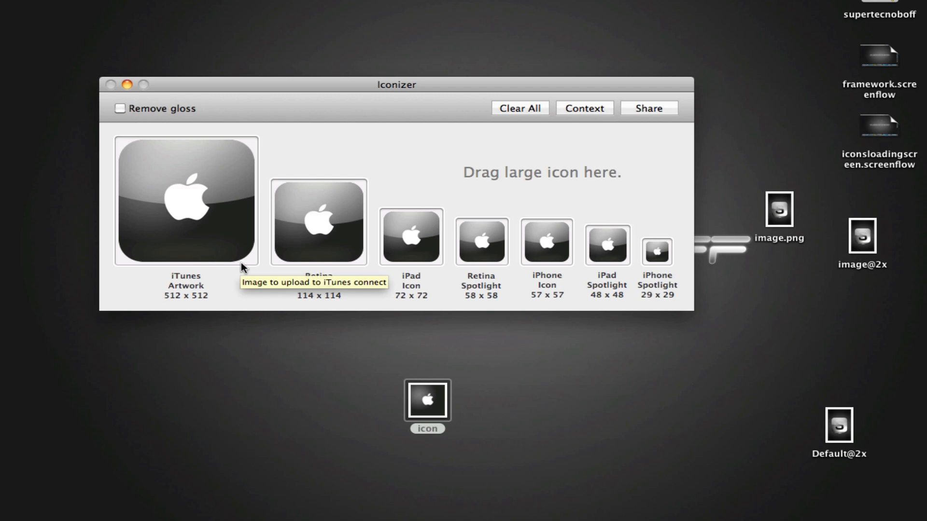
pyautogui.moveTo(301, 269)
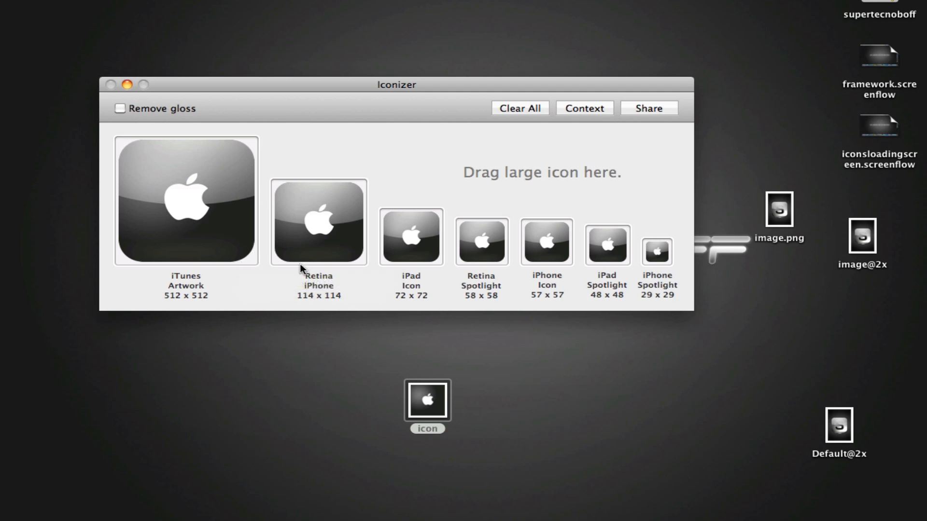
pyautogui.moveTo(650, 267)
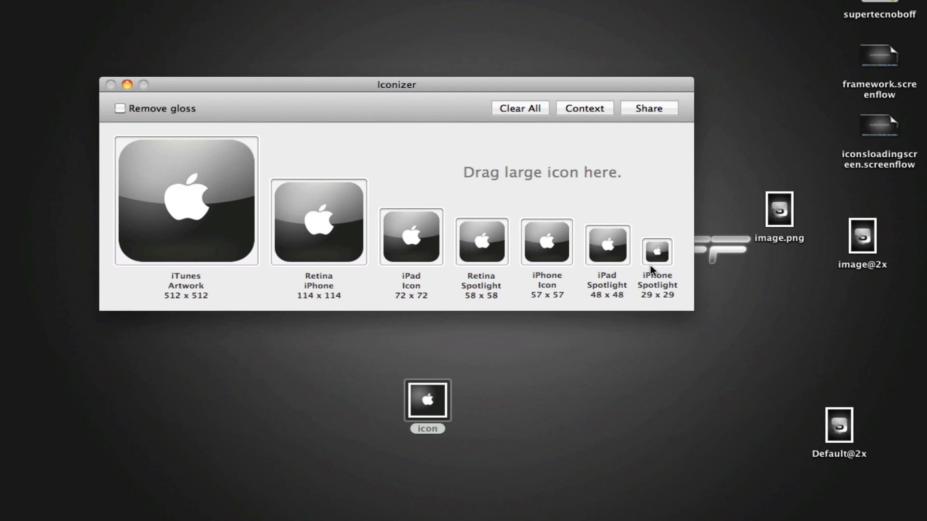
pyautogui.moveTo(678, 270)
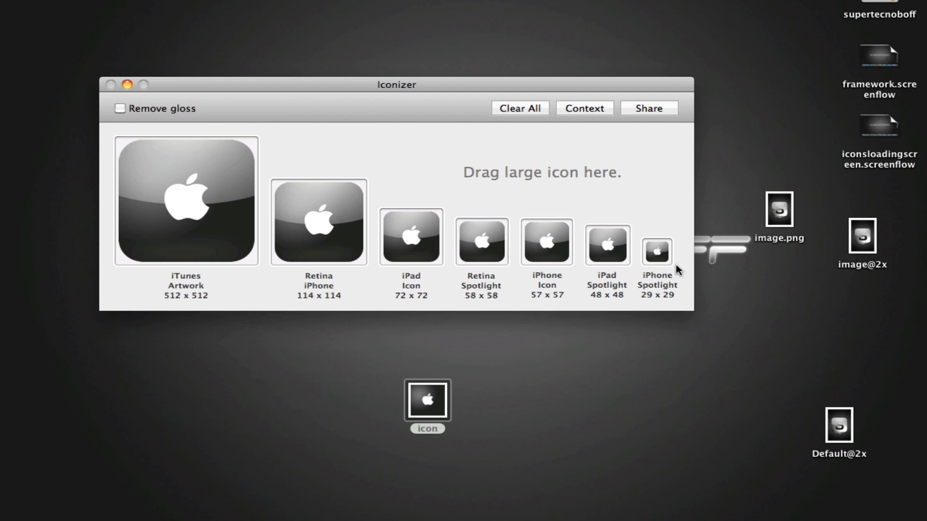
pyautogui.moveTo(337, 219)
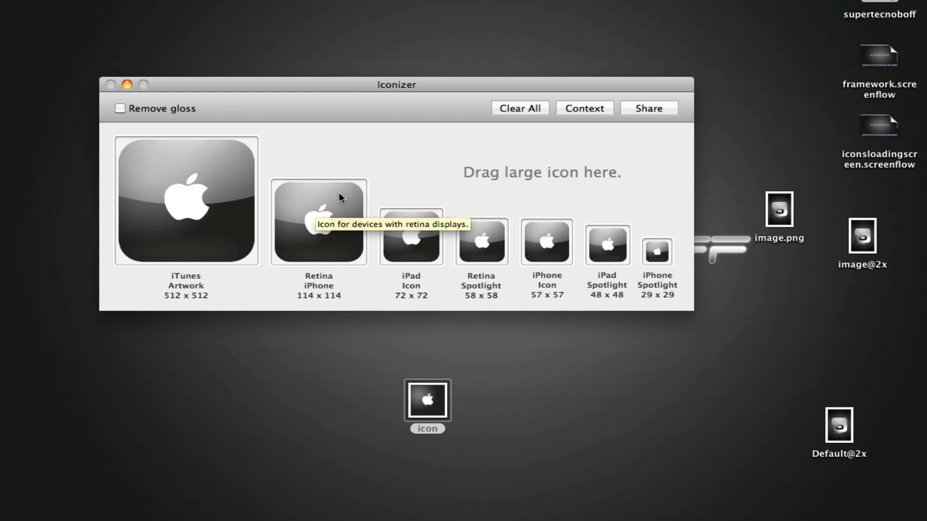
pyautogui.moveTo(437, 293)
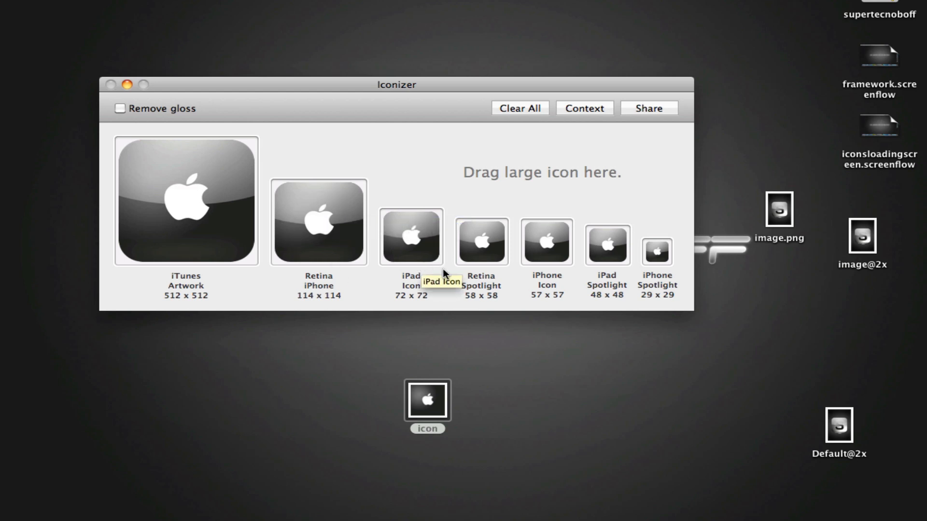
pyautogui.moveTo(493, 281)
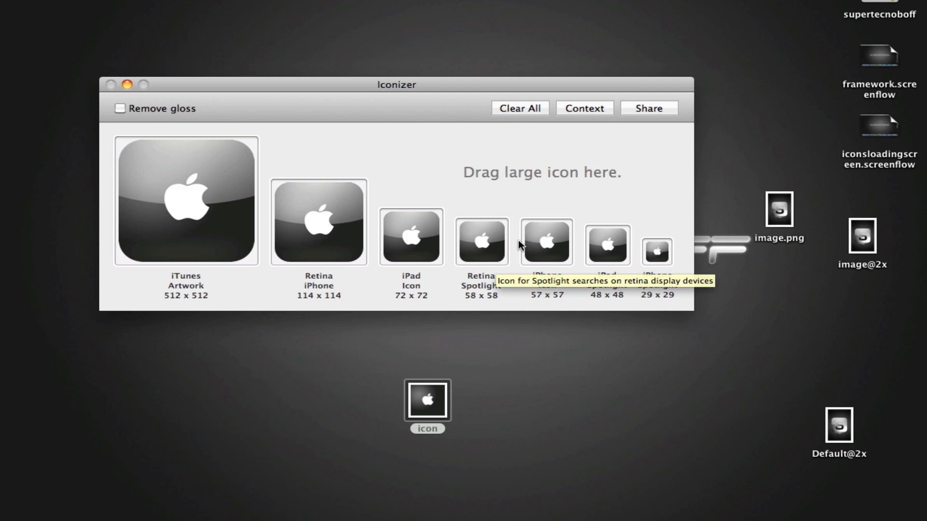
pyautogui.moveTo(484, 281)
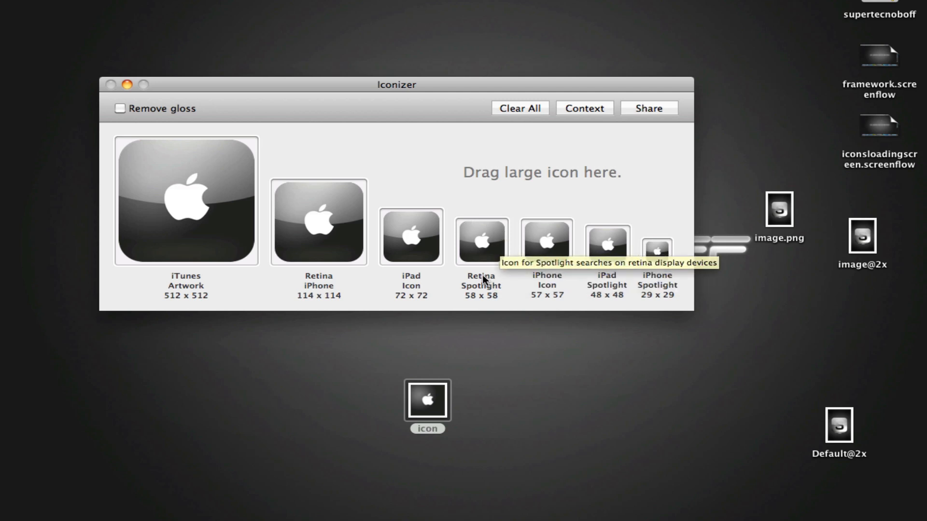
pyautogui.moveTo(549, 266)
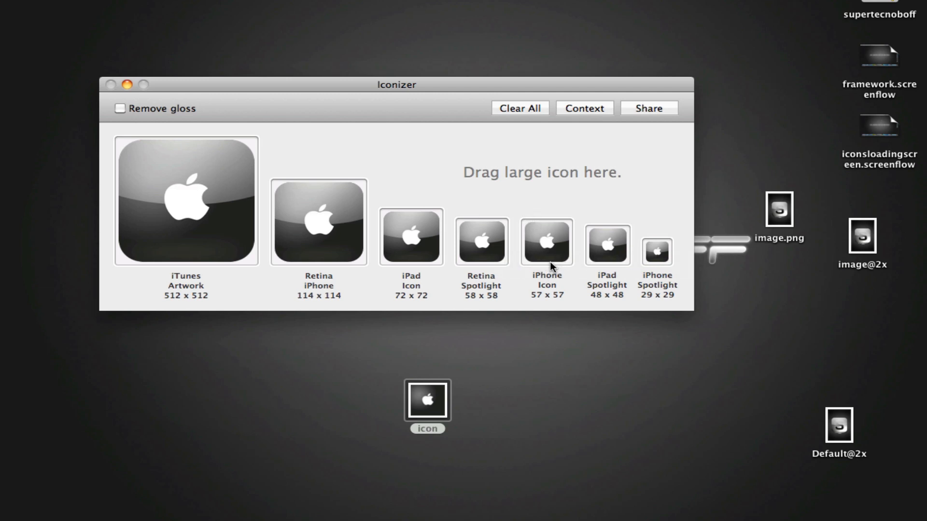
pyautogui.moveTo(604, 284)
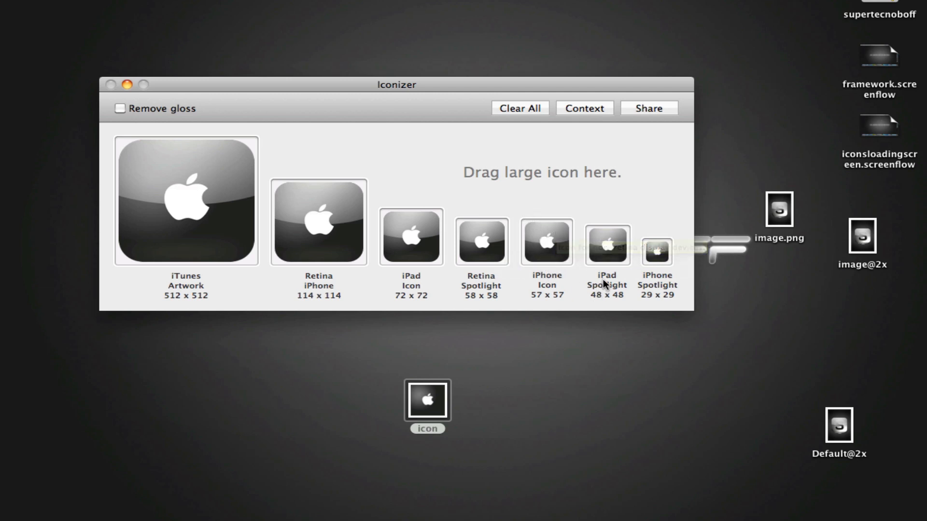
pyautogui.moveTo(650, 273)
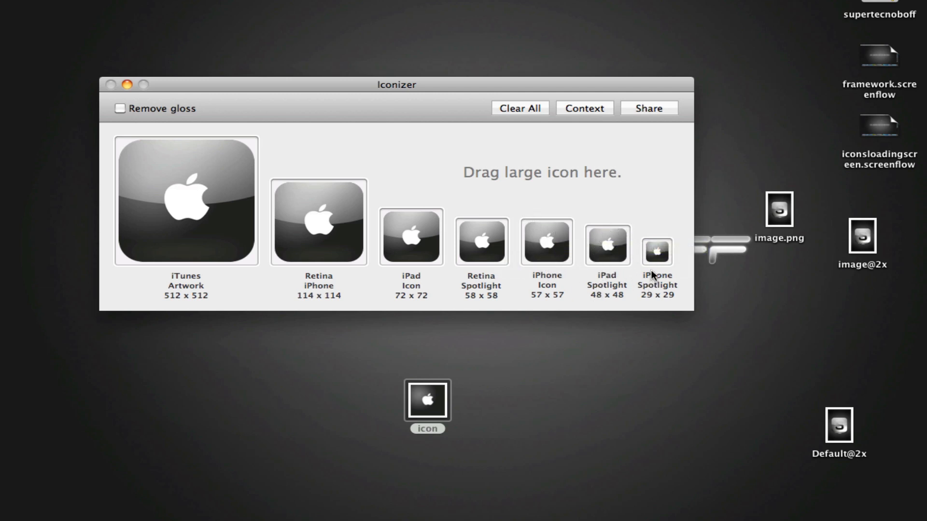
pyautogui.moveTo(666, 261)
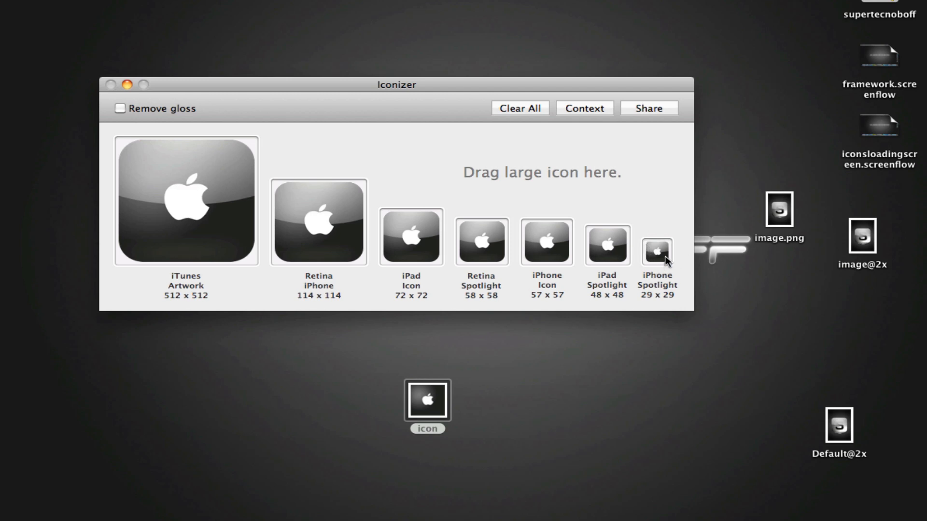
pyautogui.moveTo(657, 251)
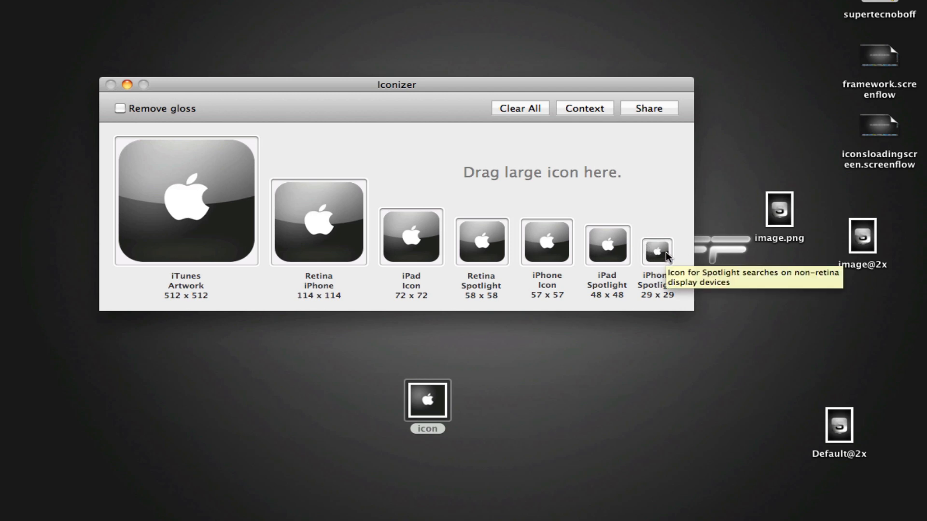
pyautogui.moveTo(348, 200)
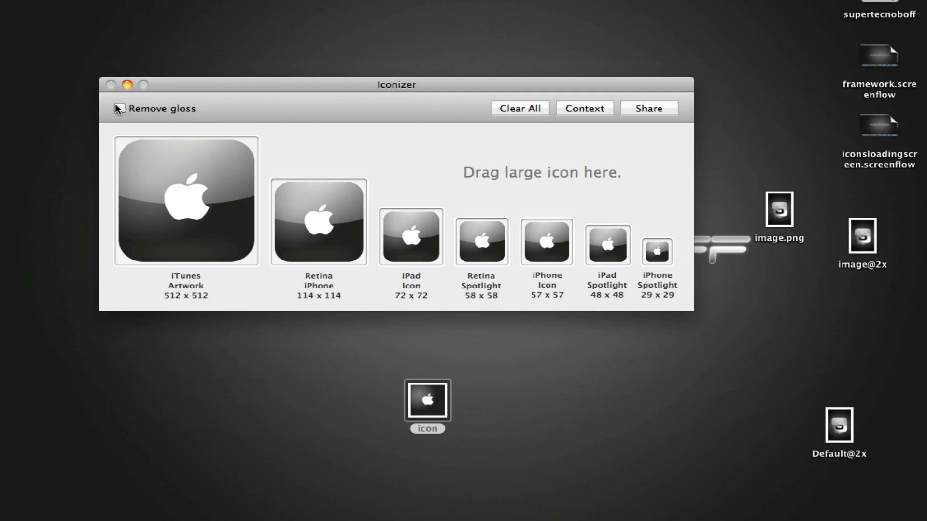
# Enable Remove gloss so every icon size shows a flat, matte Apple logo
pyautogui.click(120, 108)
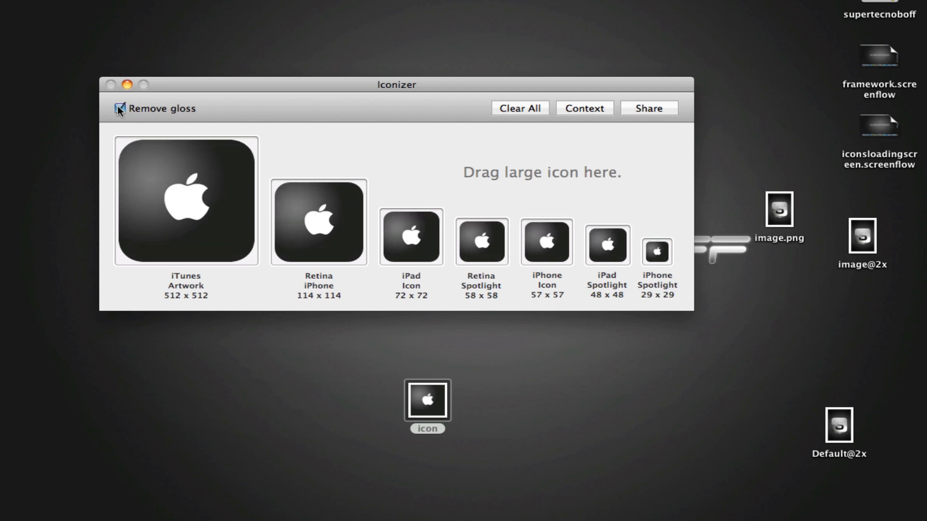
pyautogui.click(119, 108)
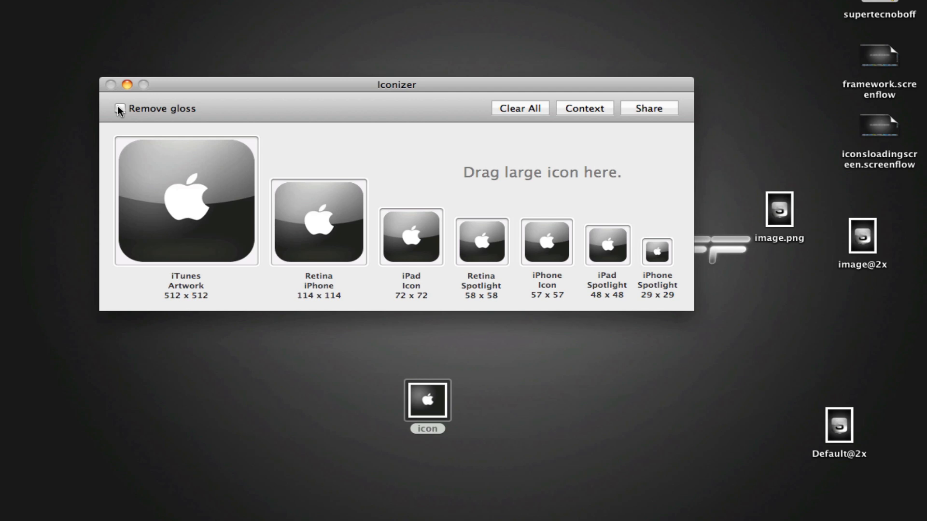
pyautogui.click(119, 109)
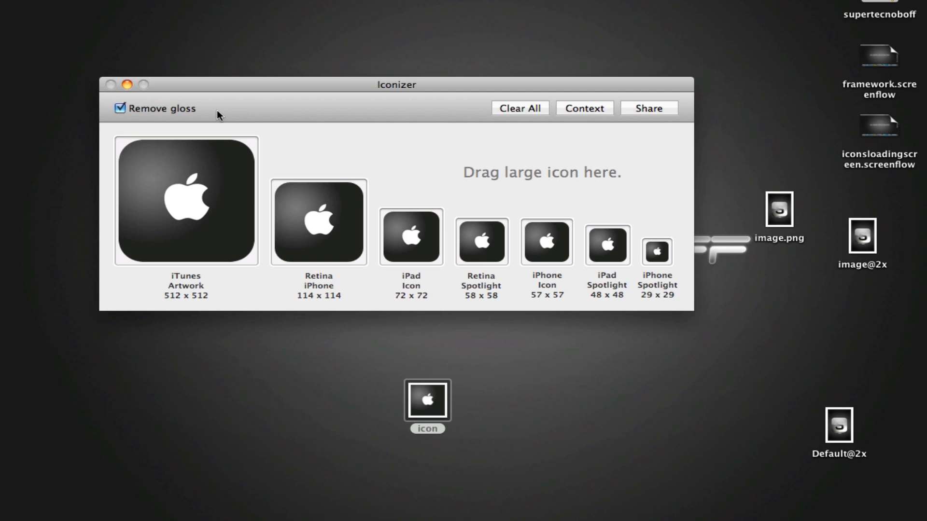
pyautogui.moveTo(191, 159)
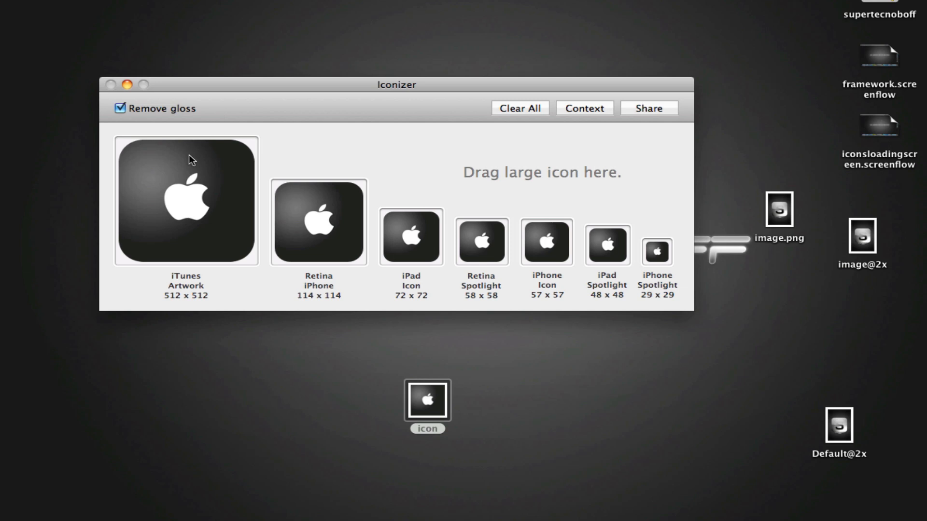
pyautogui.moveTo(325, 215)
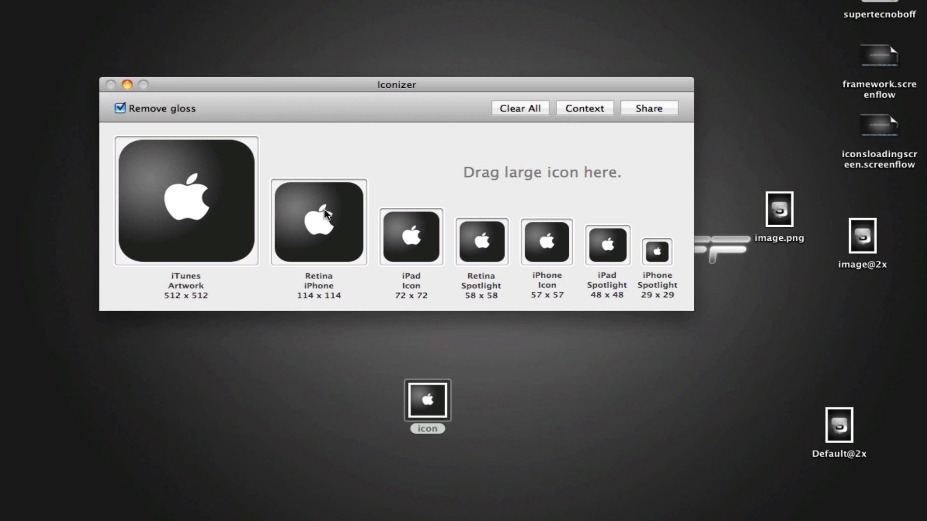
pyautogui.moveTo(519, 108)
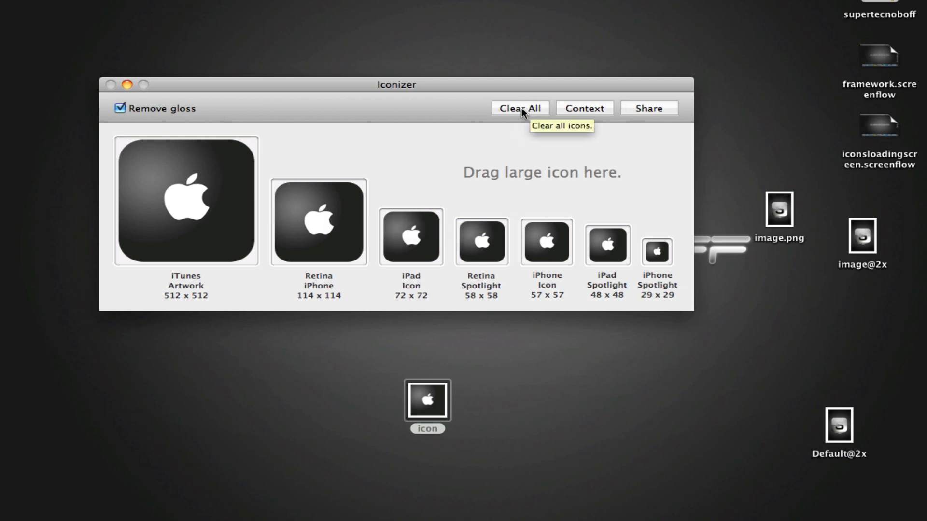
pyautogui.moveTo(649, 108)
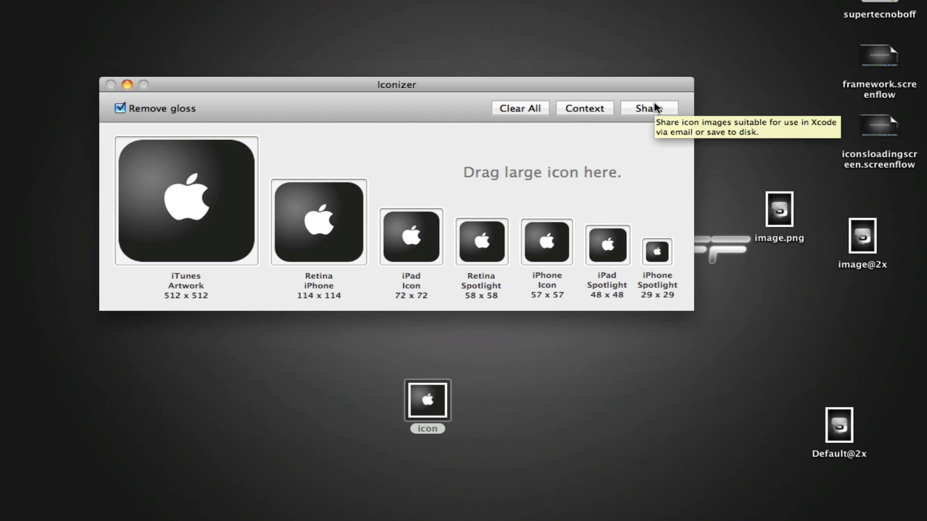
pyautogui.moveTo(157, 220)
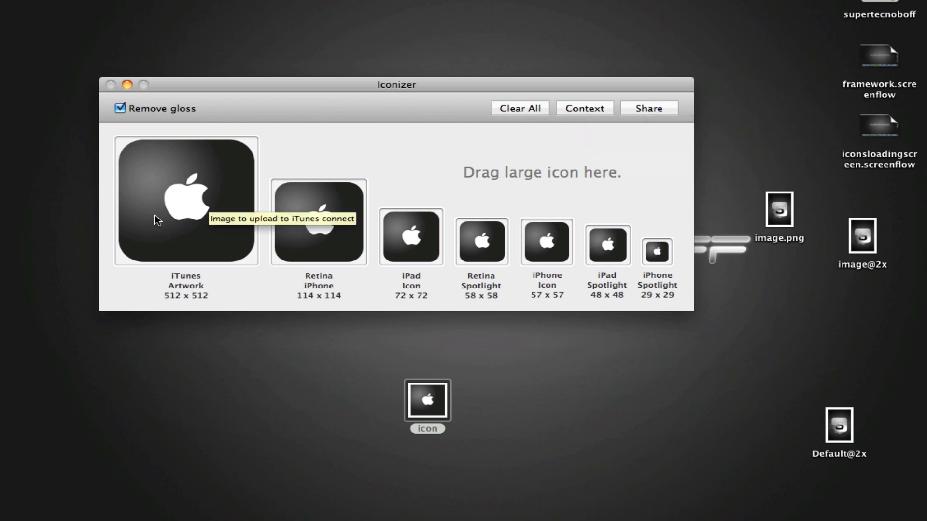
pyautogui.moveTo(481, 243)
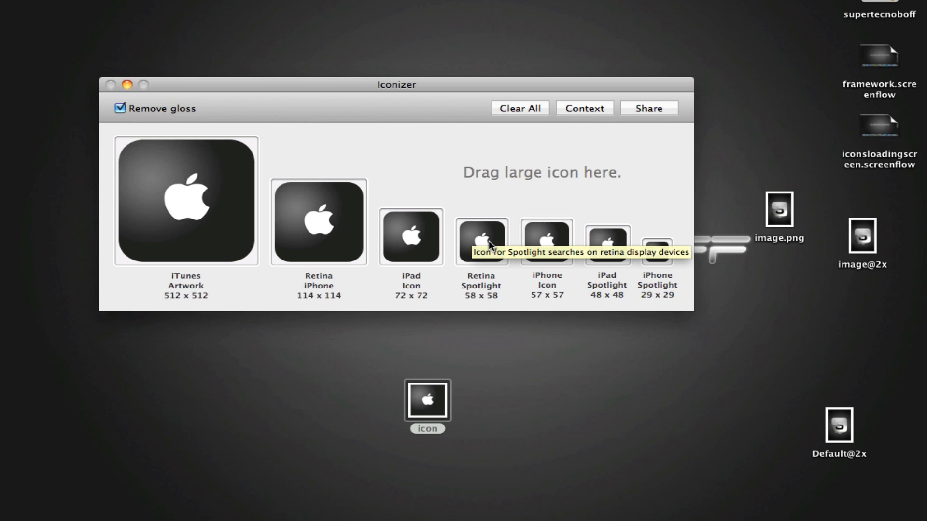
pyautogui.moveTo(336, 336)
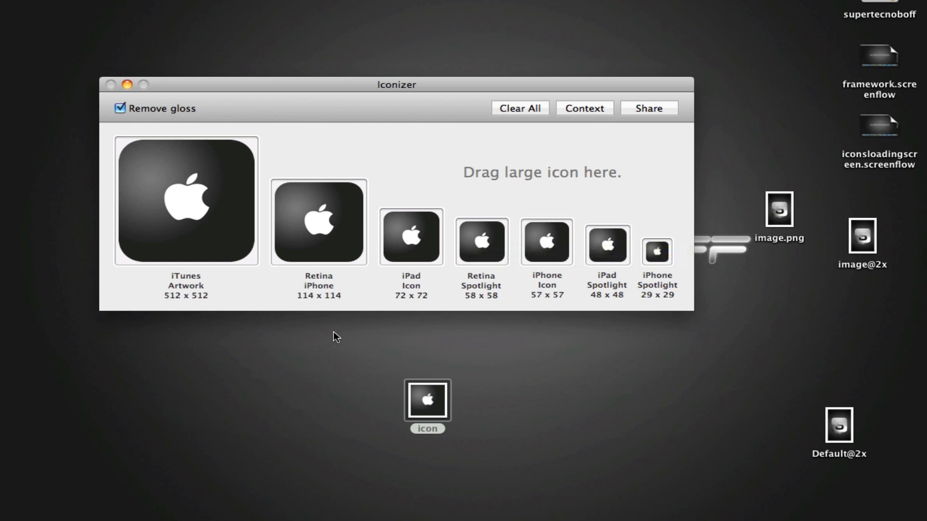
pyautogui.moveTo(541, 240)
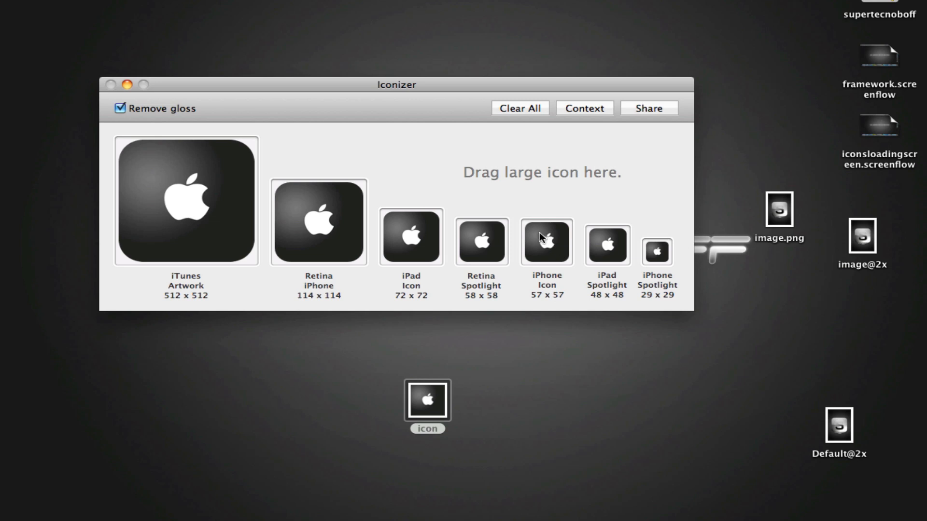
# Export the 57 x 57 iPhone icon to the desktop as Icon.png and preview it
pyautogui.click(545, 240)
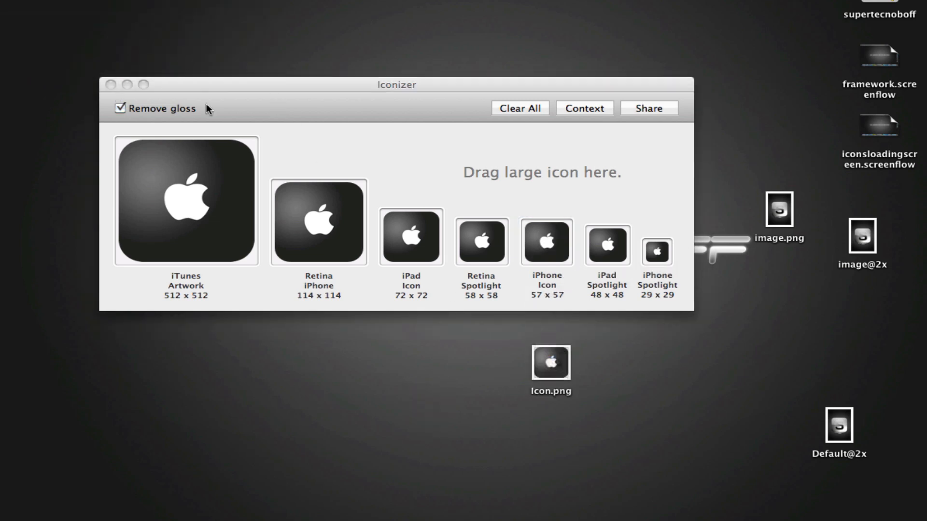
pyautogui.click(550, 362)
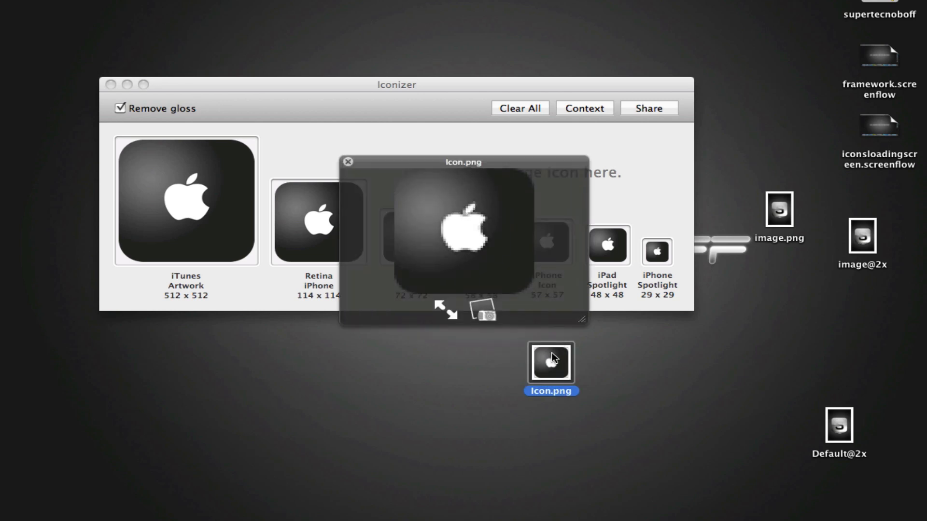
pyautogui.click(349, 162)
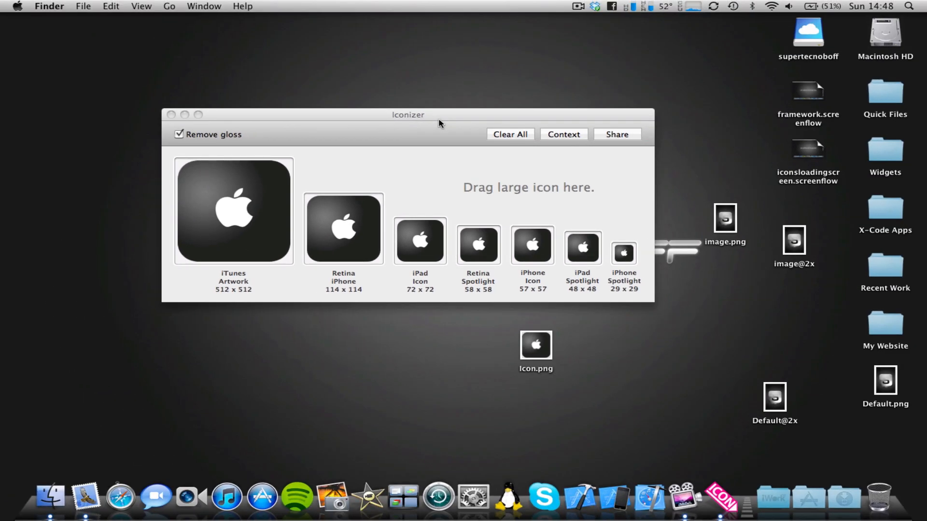
pyautogui.click(531, 245)
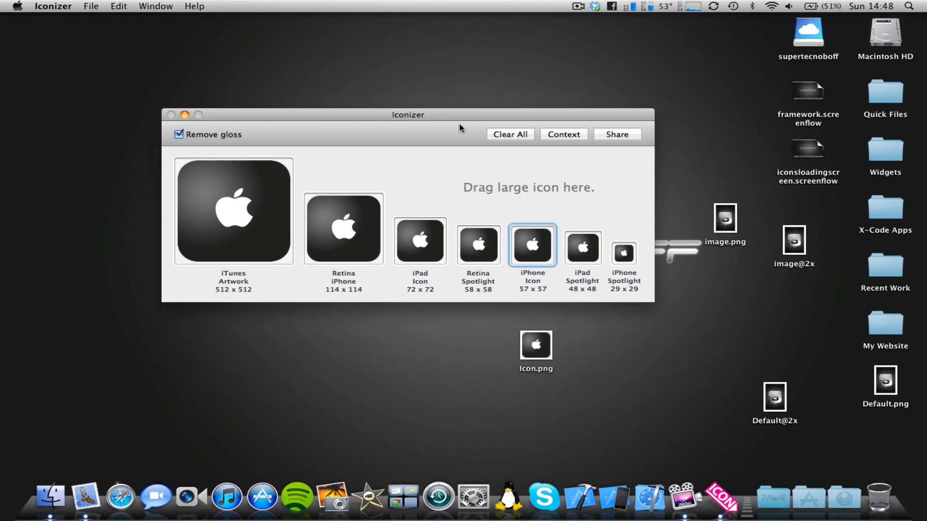